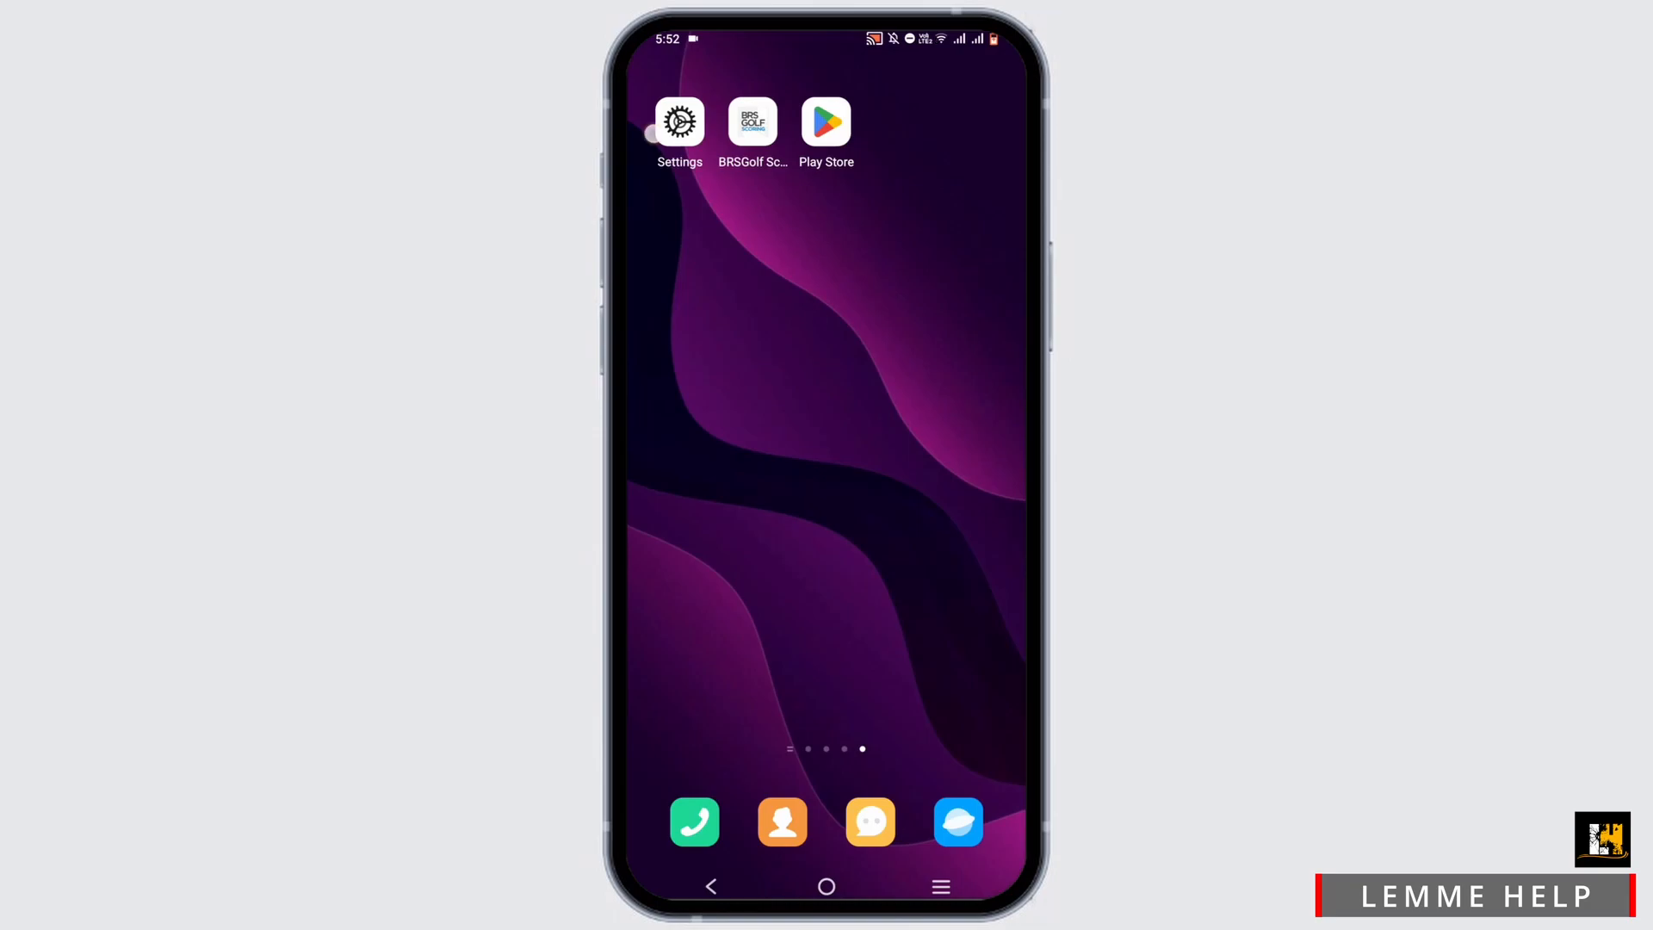
Step: Search the full Settings app list for 'b' to surface BRSGolf Scoring
click(679, 120)
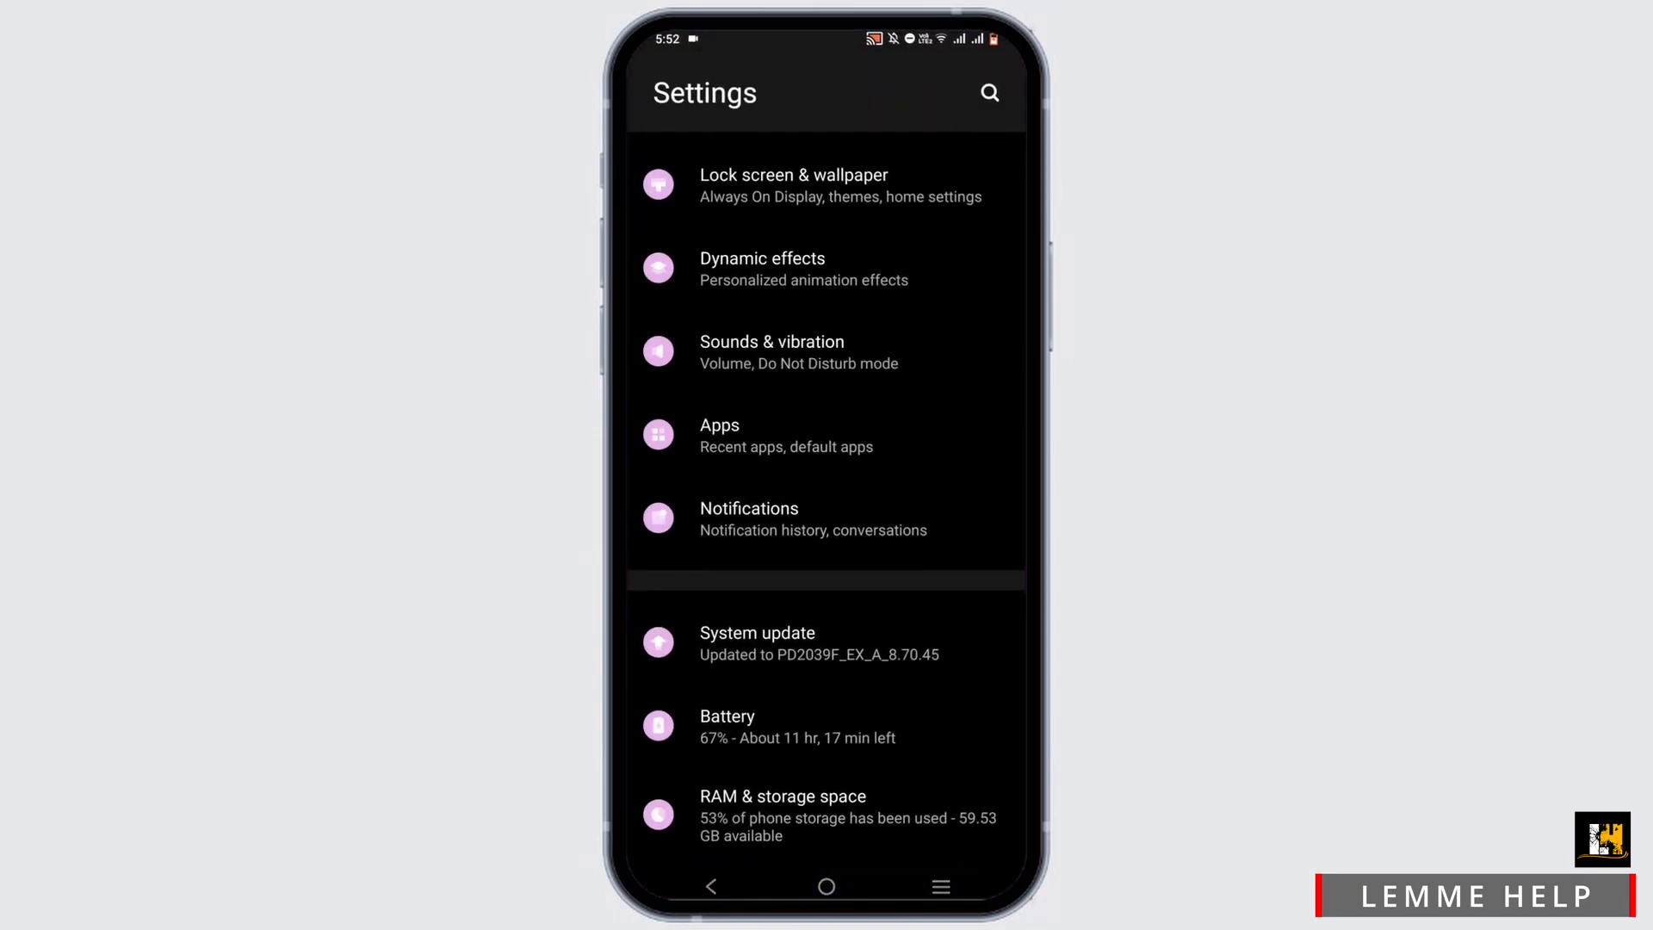
click(719, 434)
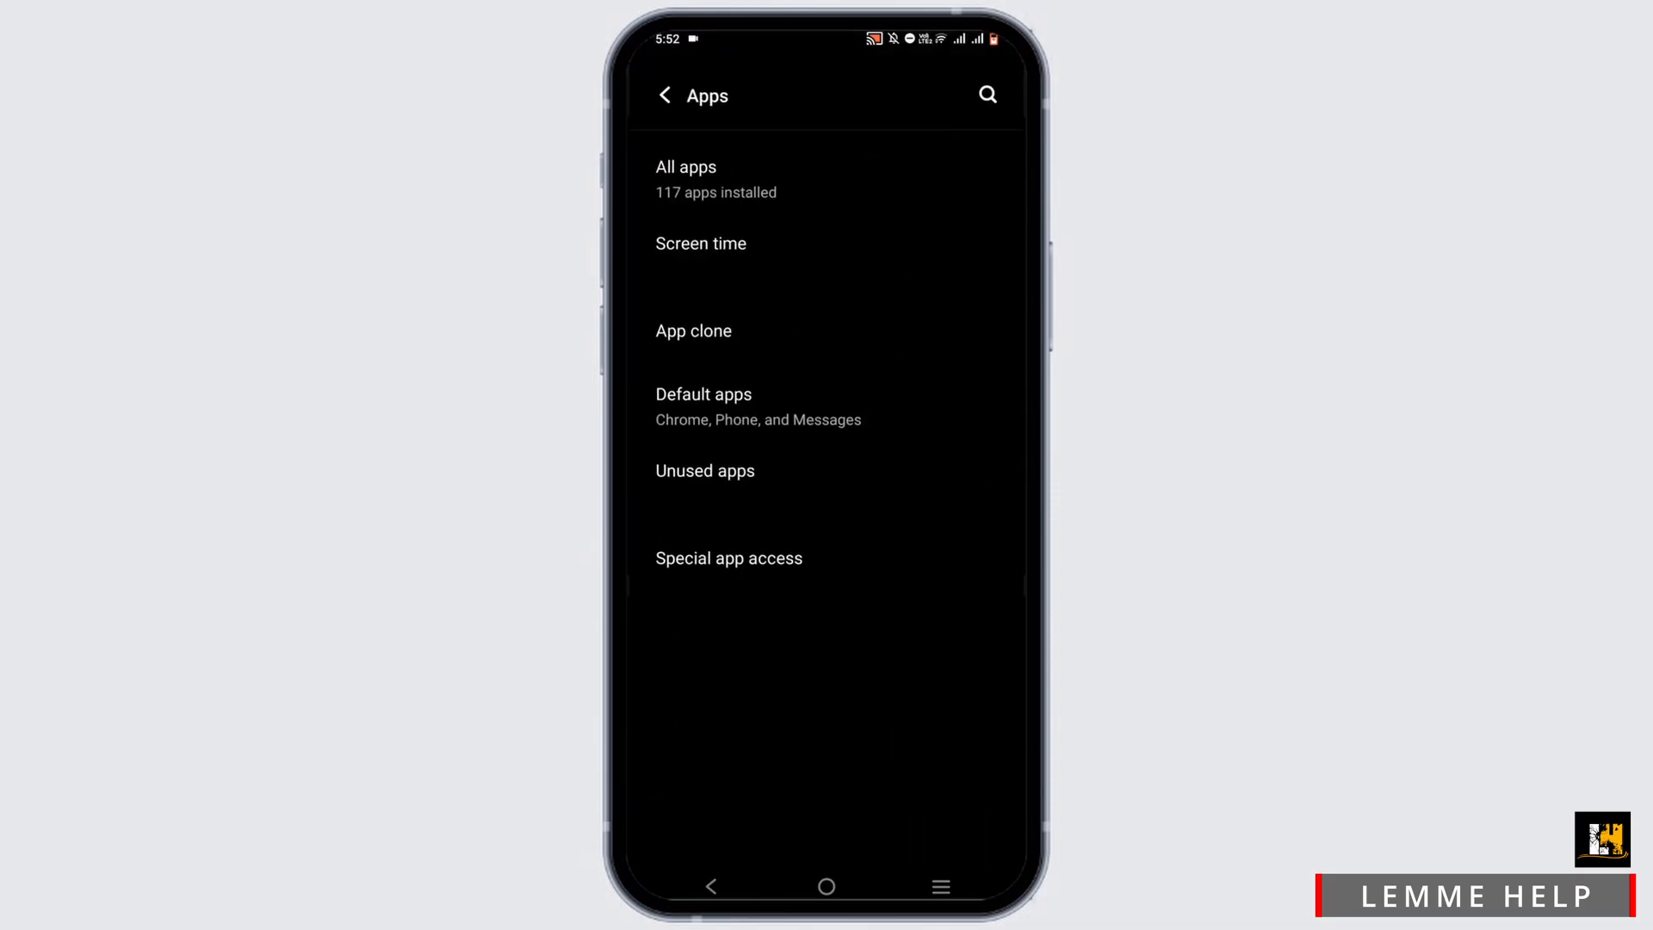
click(686, 174)
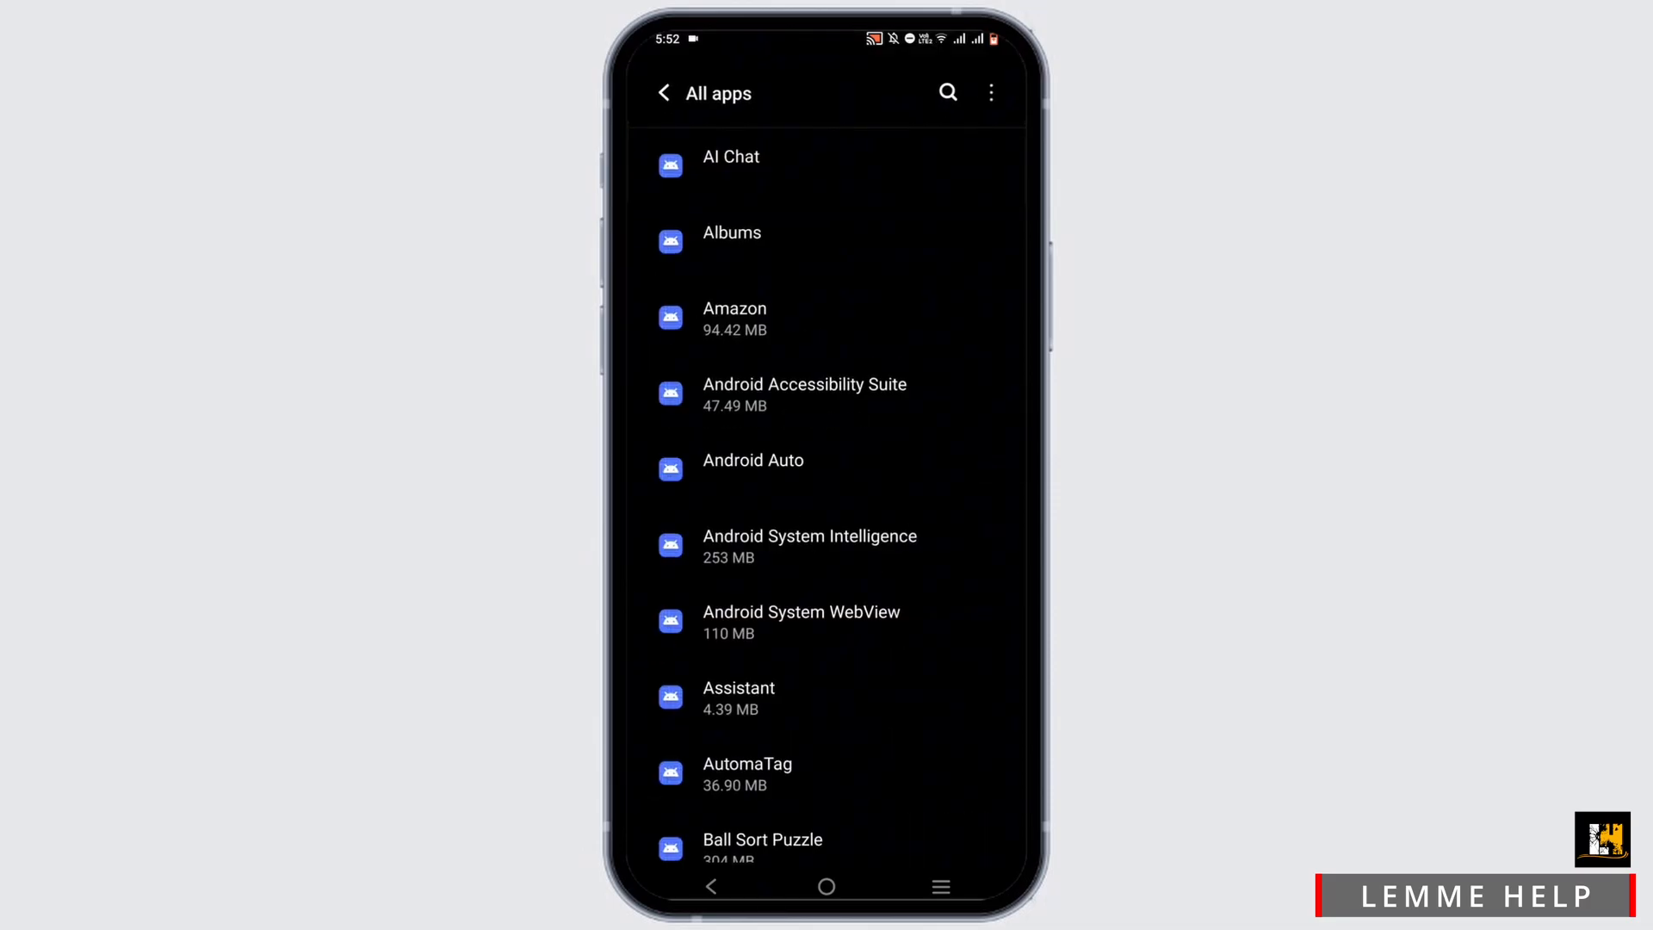
text(br)
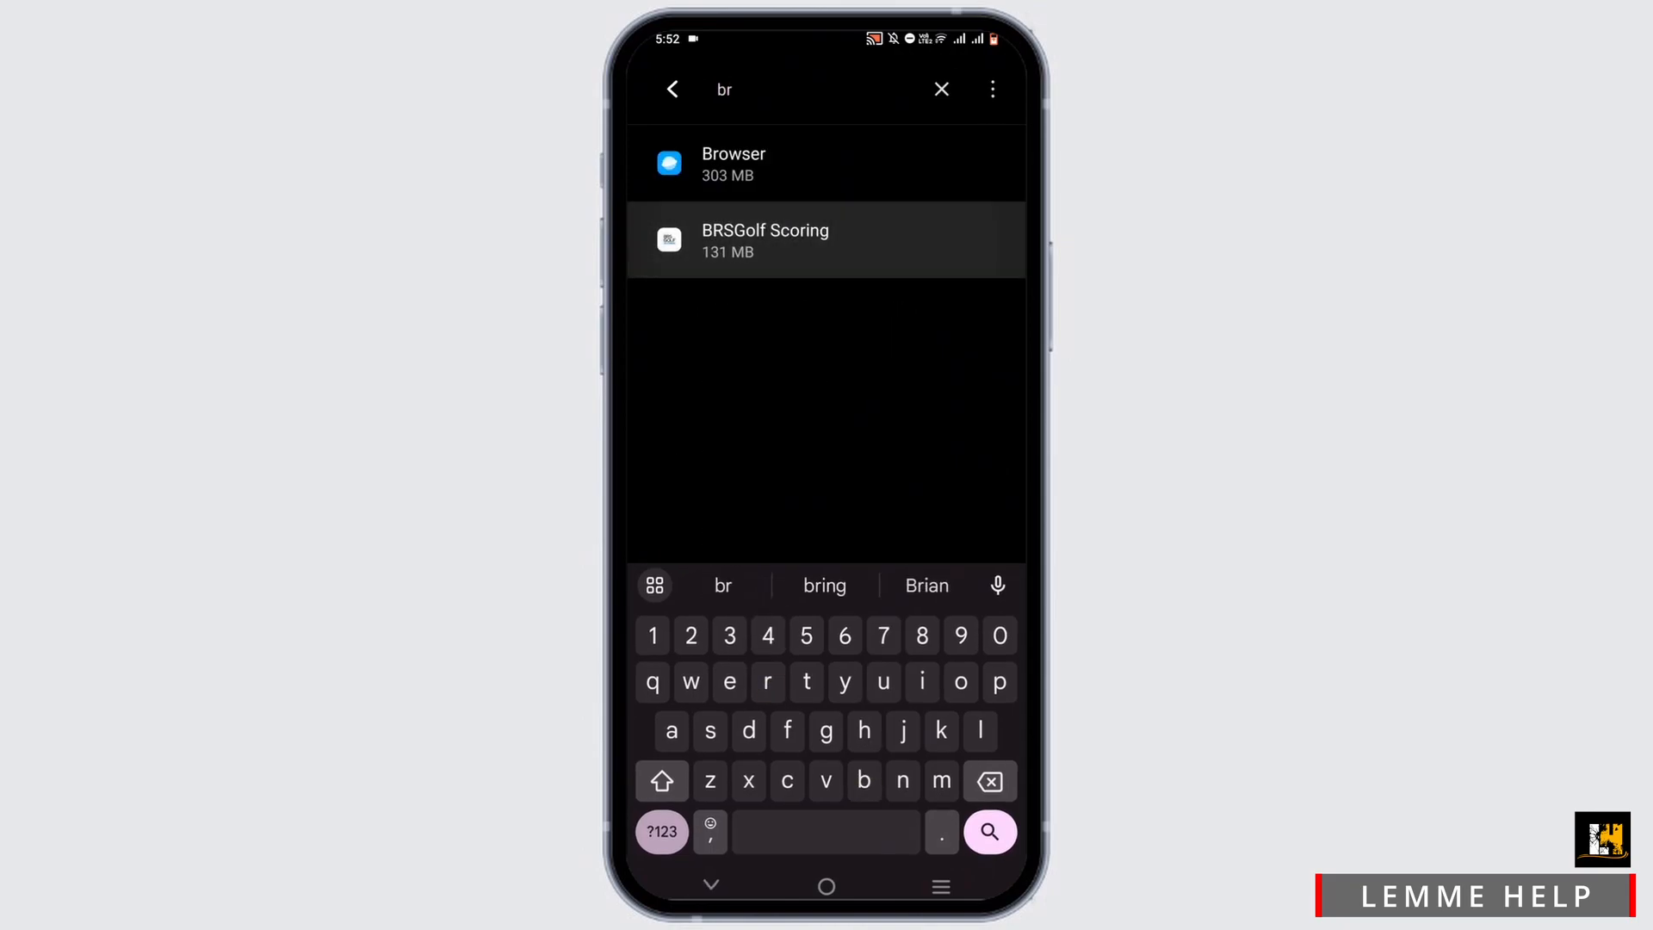
Step: View BRSGolf Scoring's app info, then open its home-screen shortcut menu
click(764, 240)
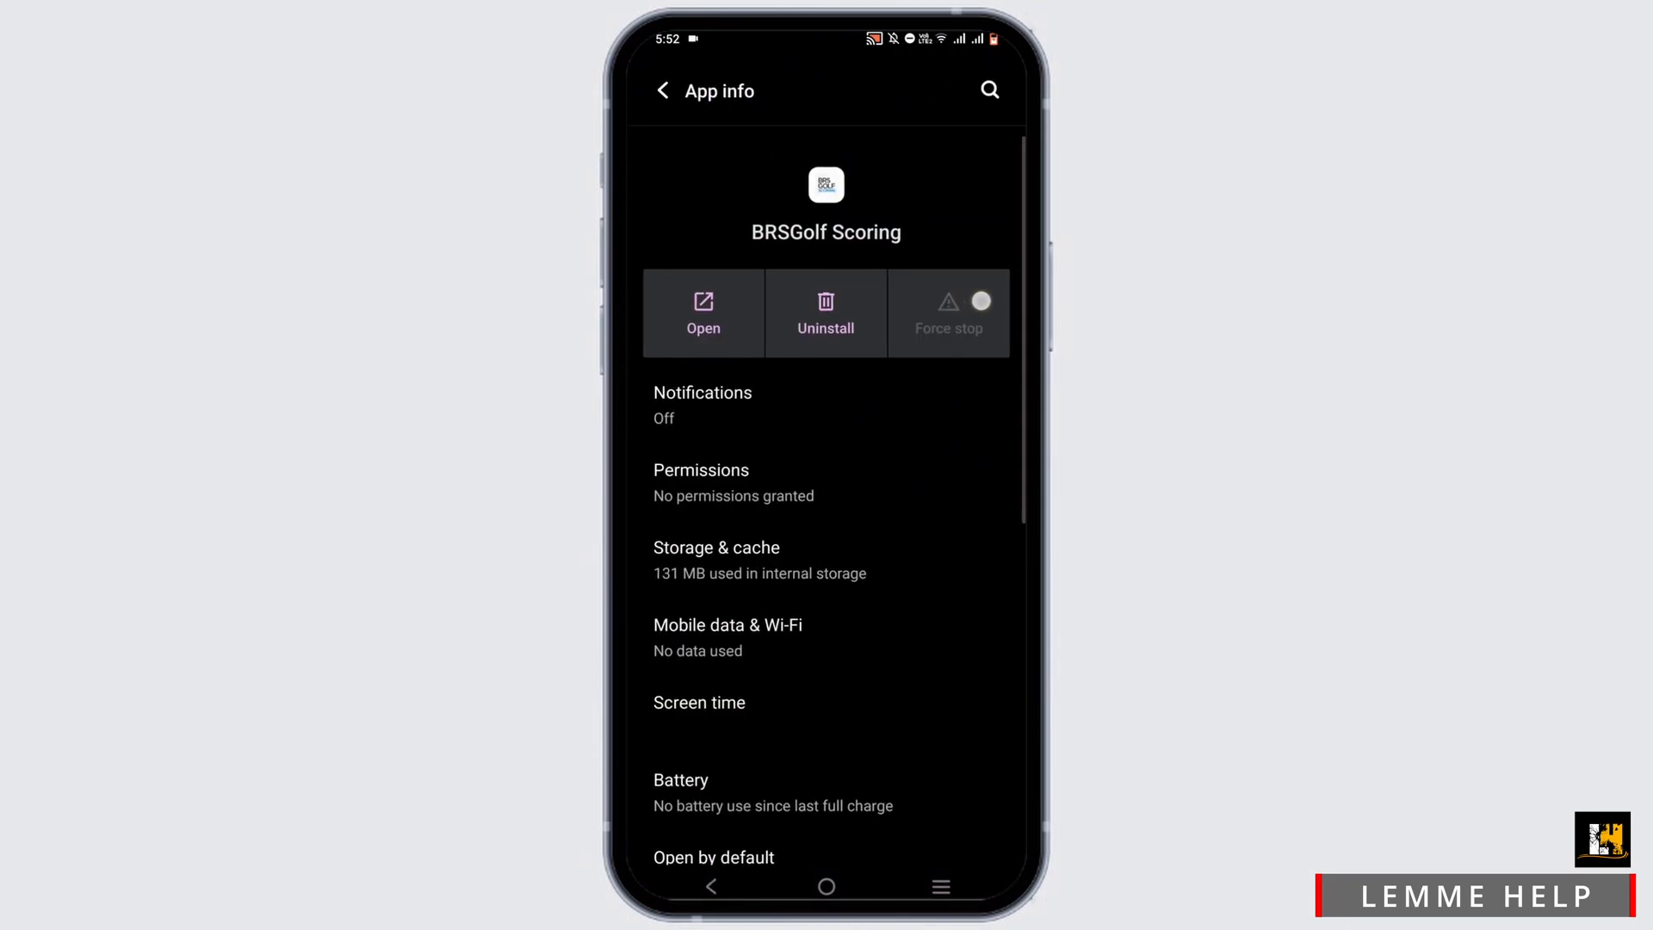
click(716, 559)
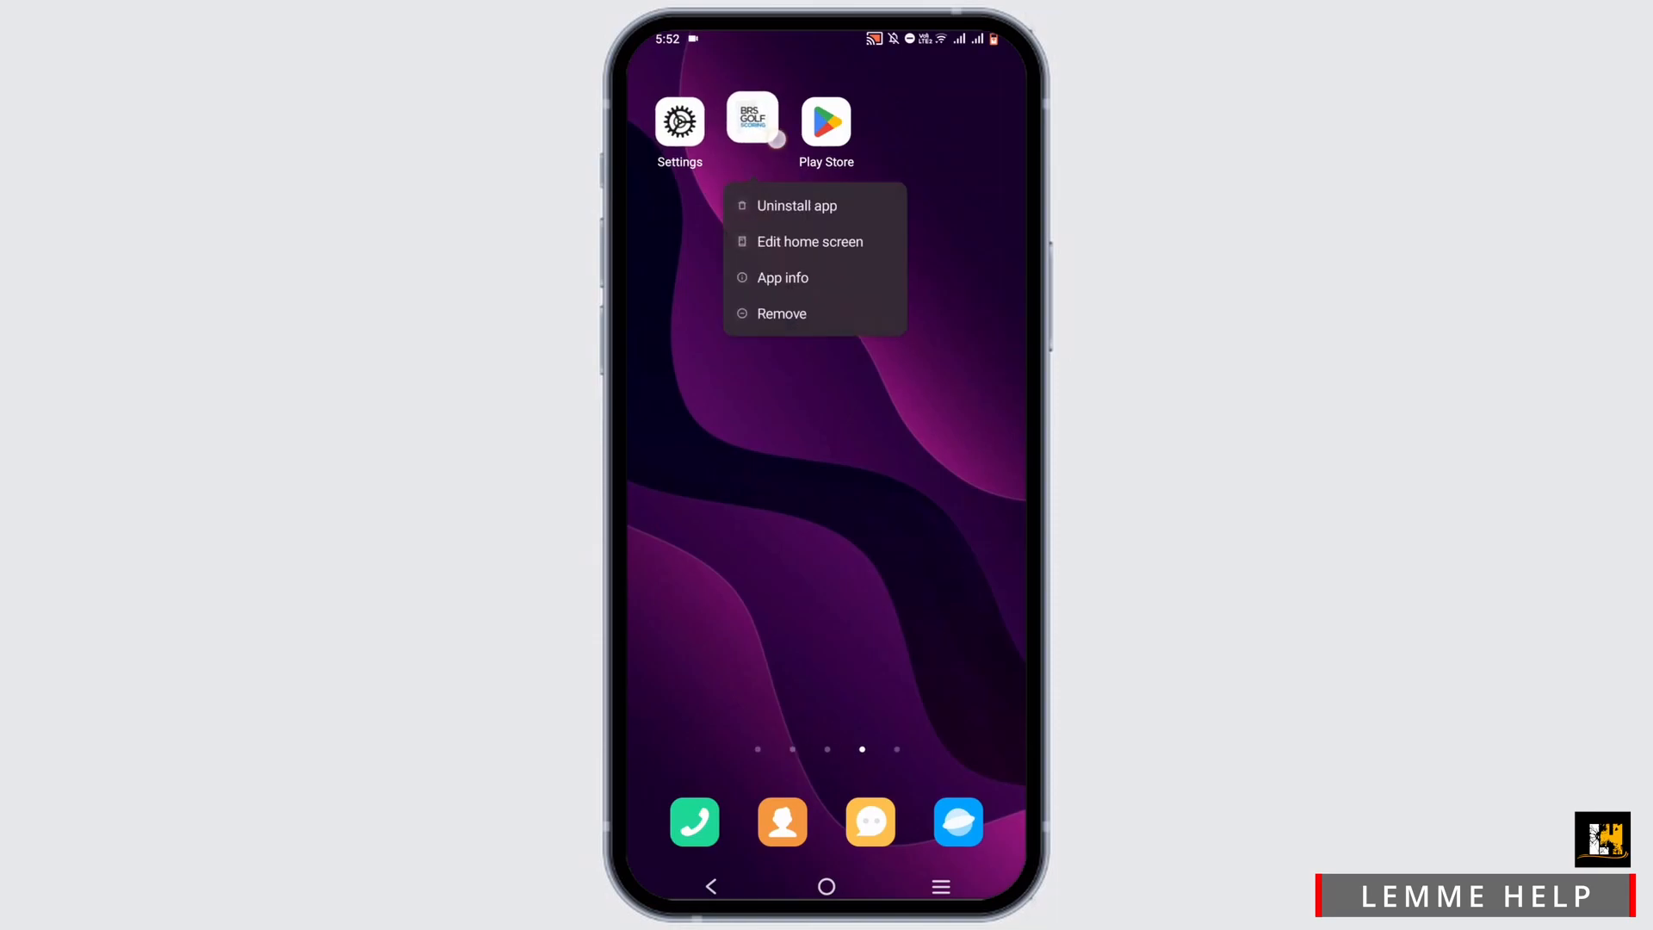
Step: Reopen BRSGolf Scoring's app info, then start a Play Store search for 'br'
click(783, 278)
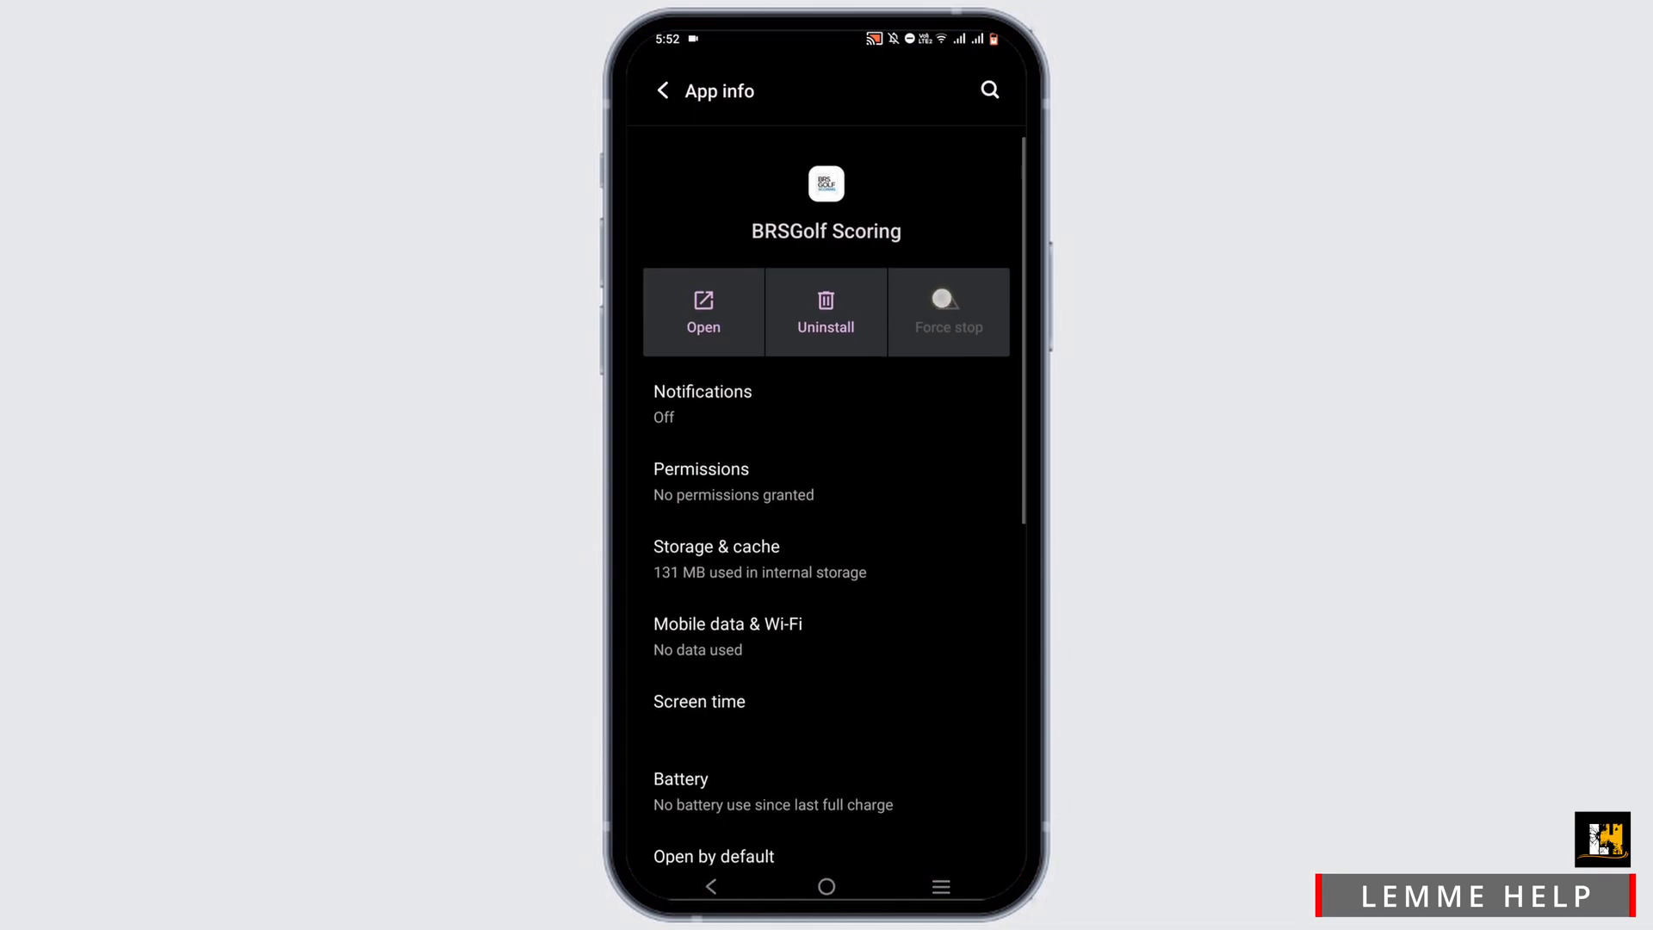
click(716, 546)
text(br)
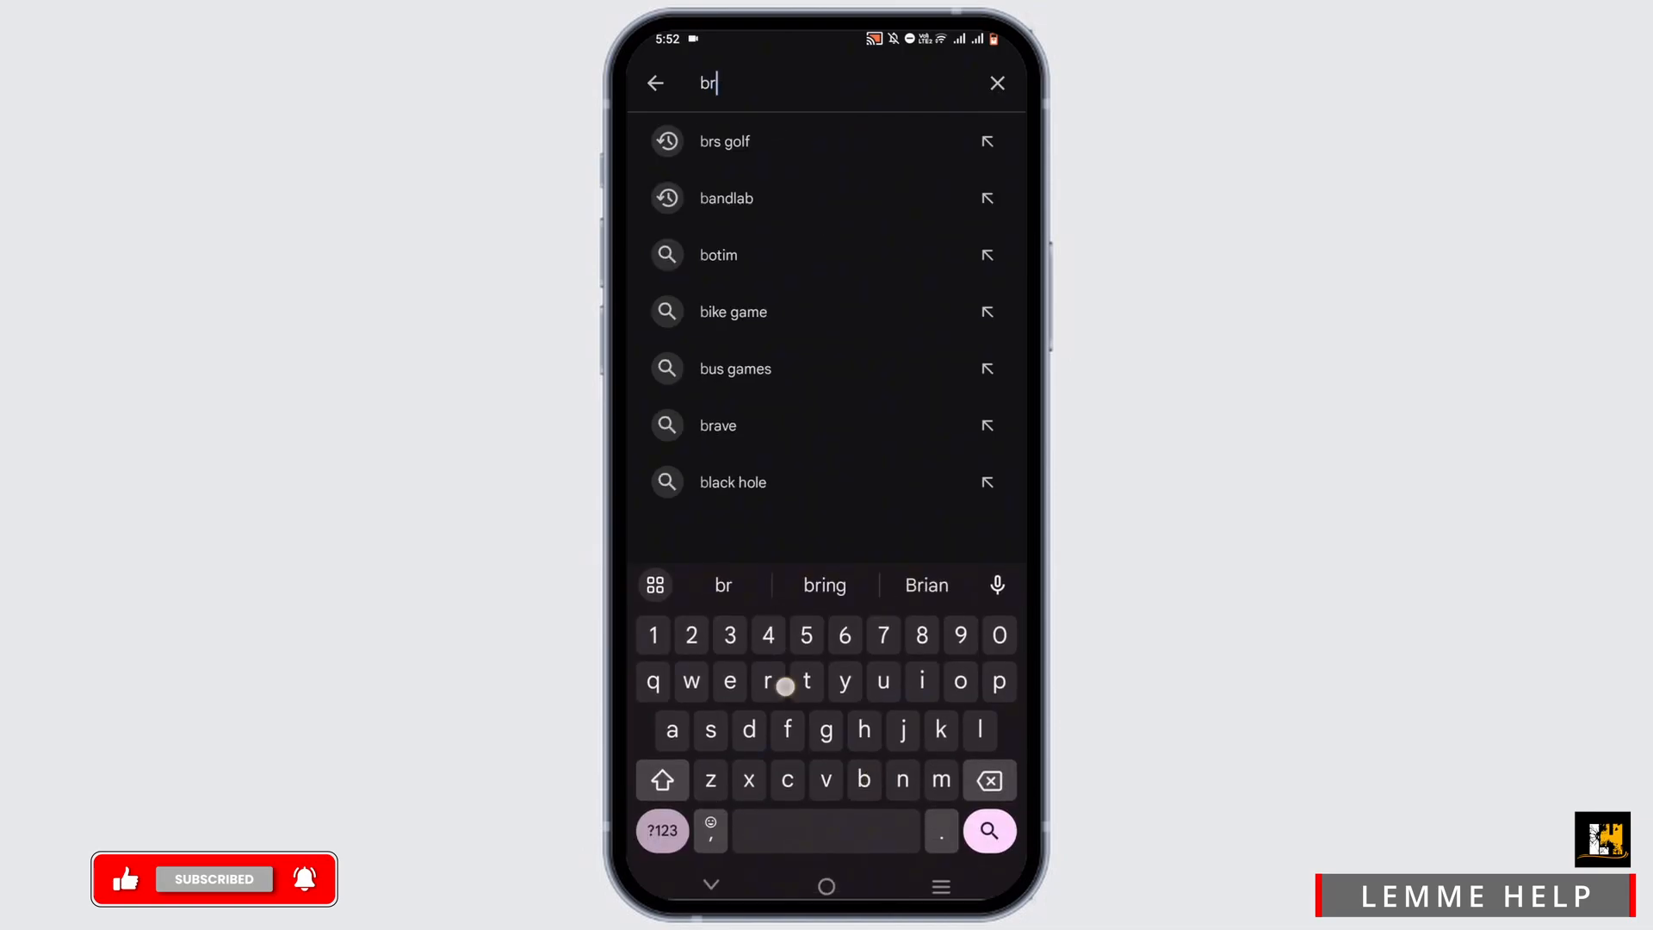
Step: Check BRS Golf Live Scoring's Play Store page for updates, then run System update
click(724, 141)
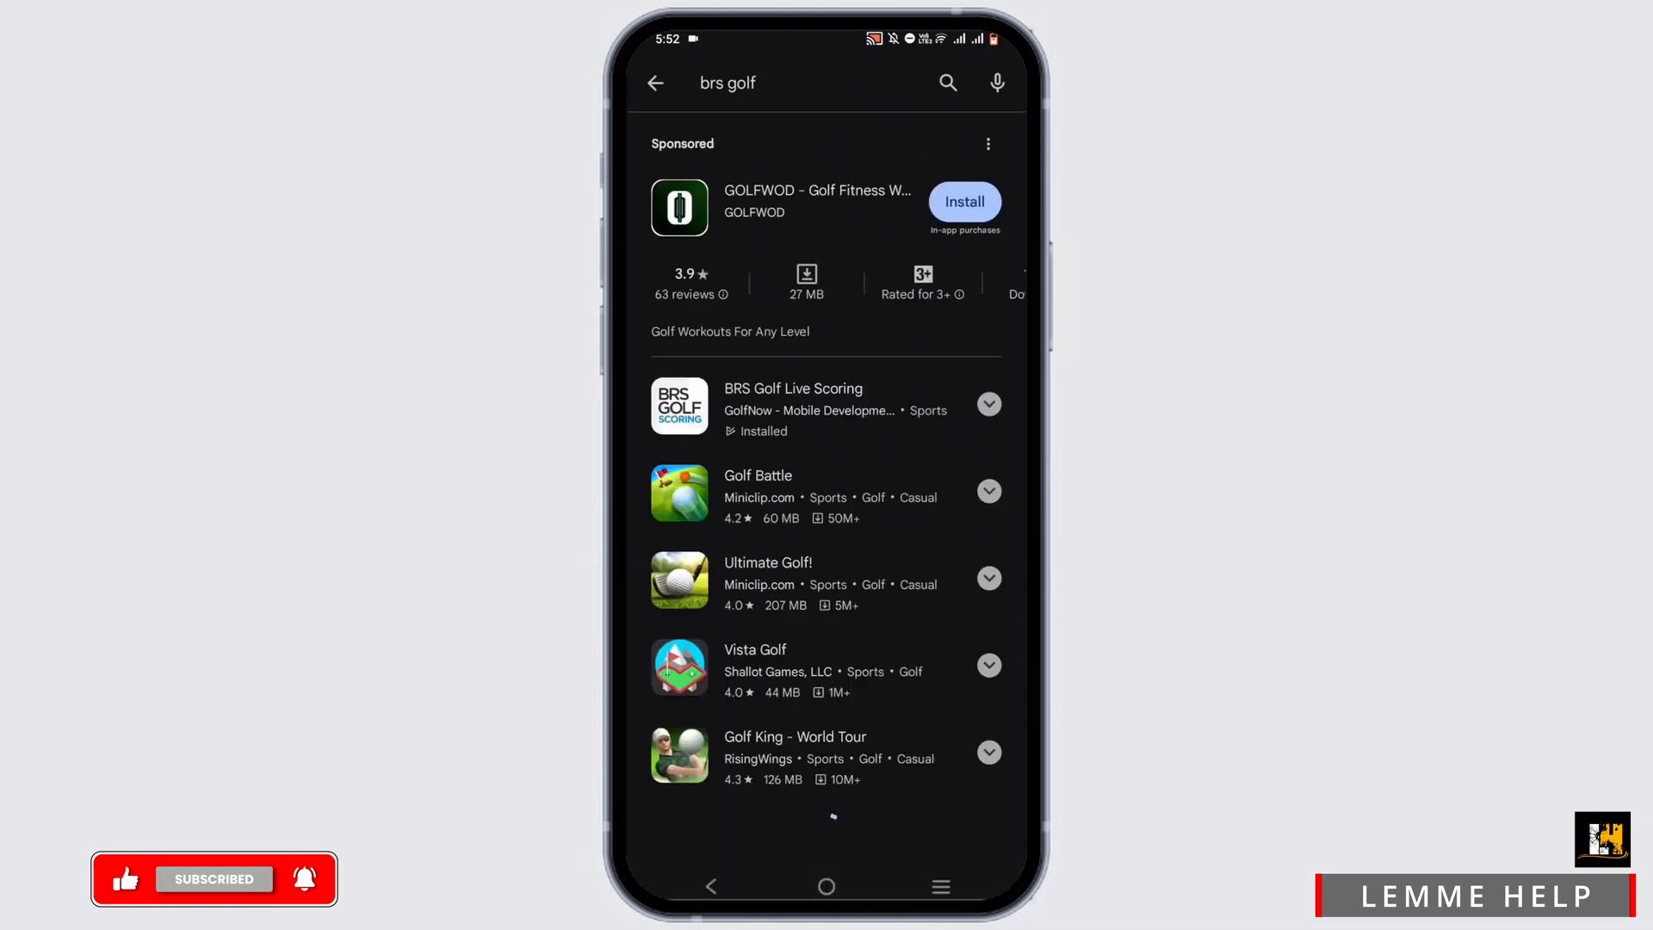
click(793, 404)
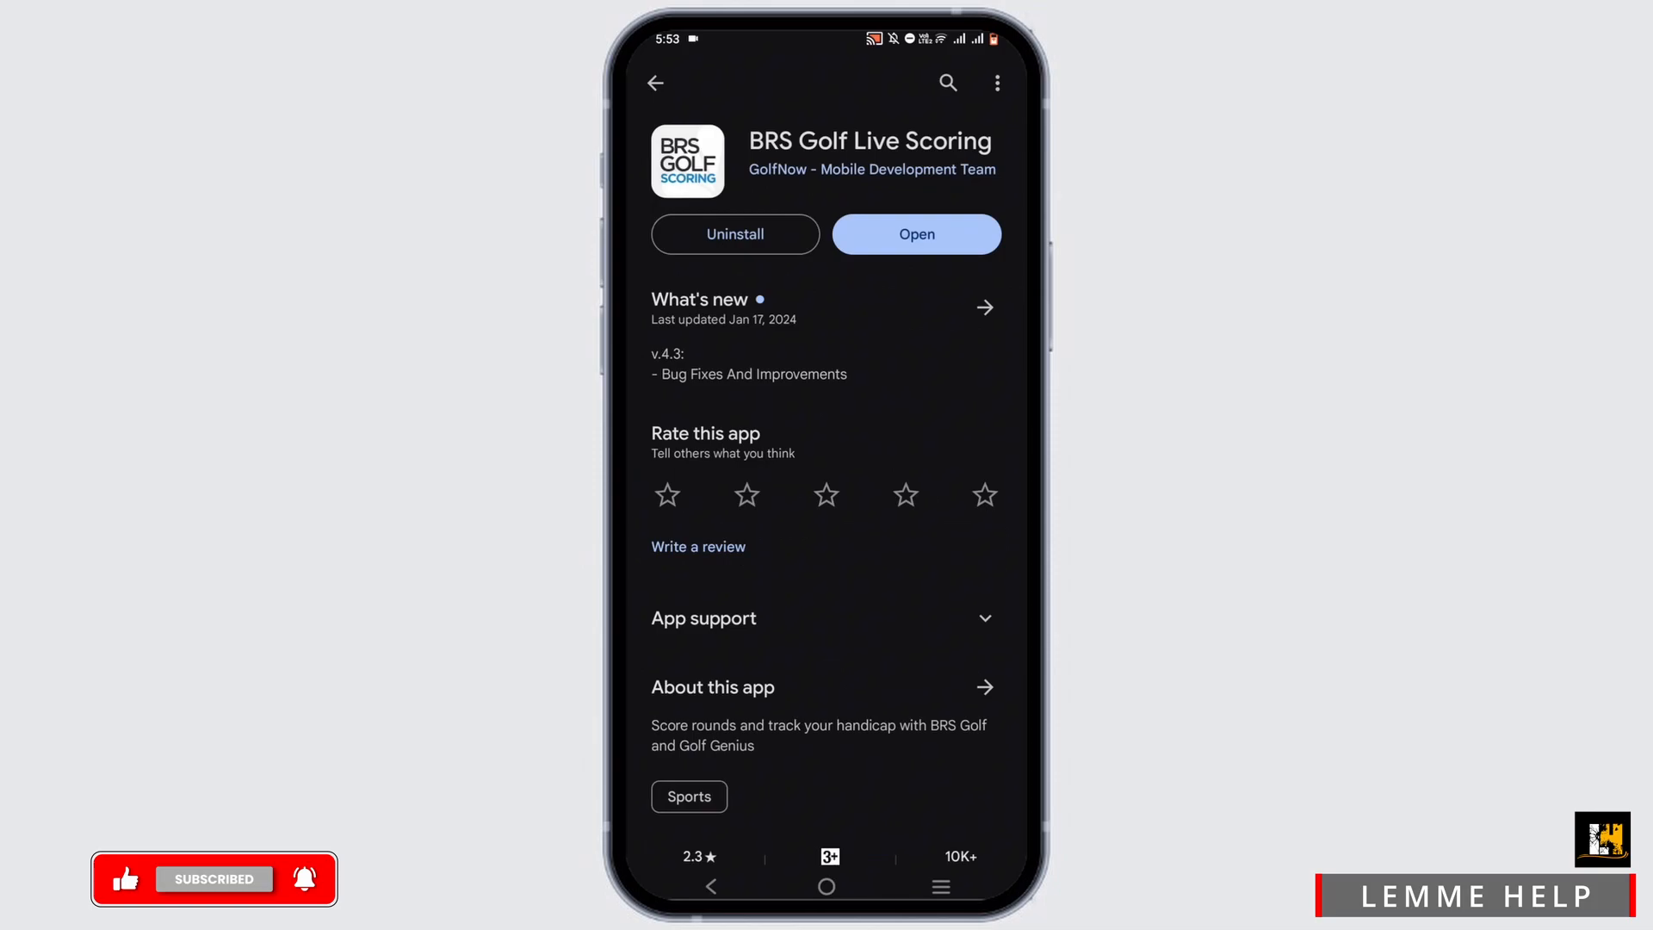
click(734, 234)
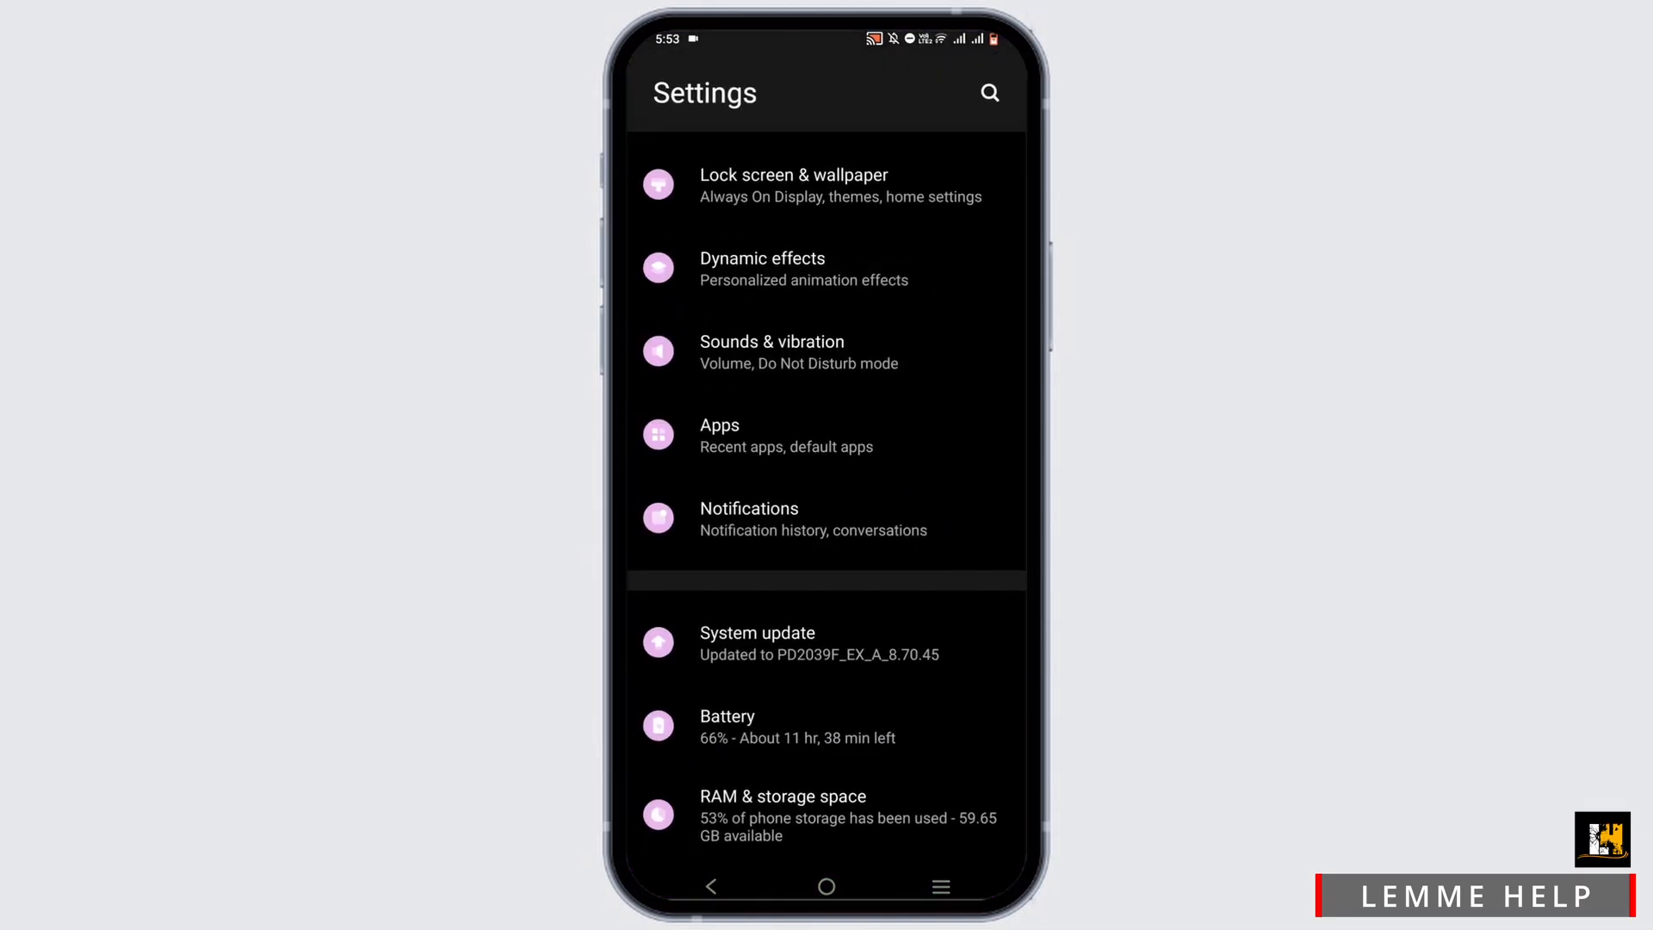
click(756, 642)
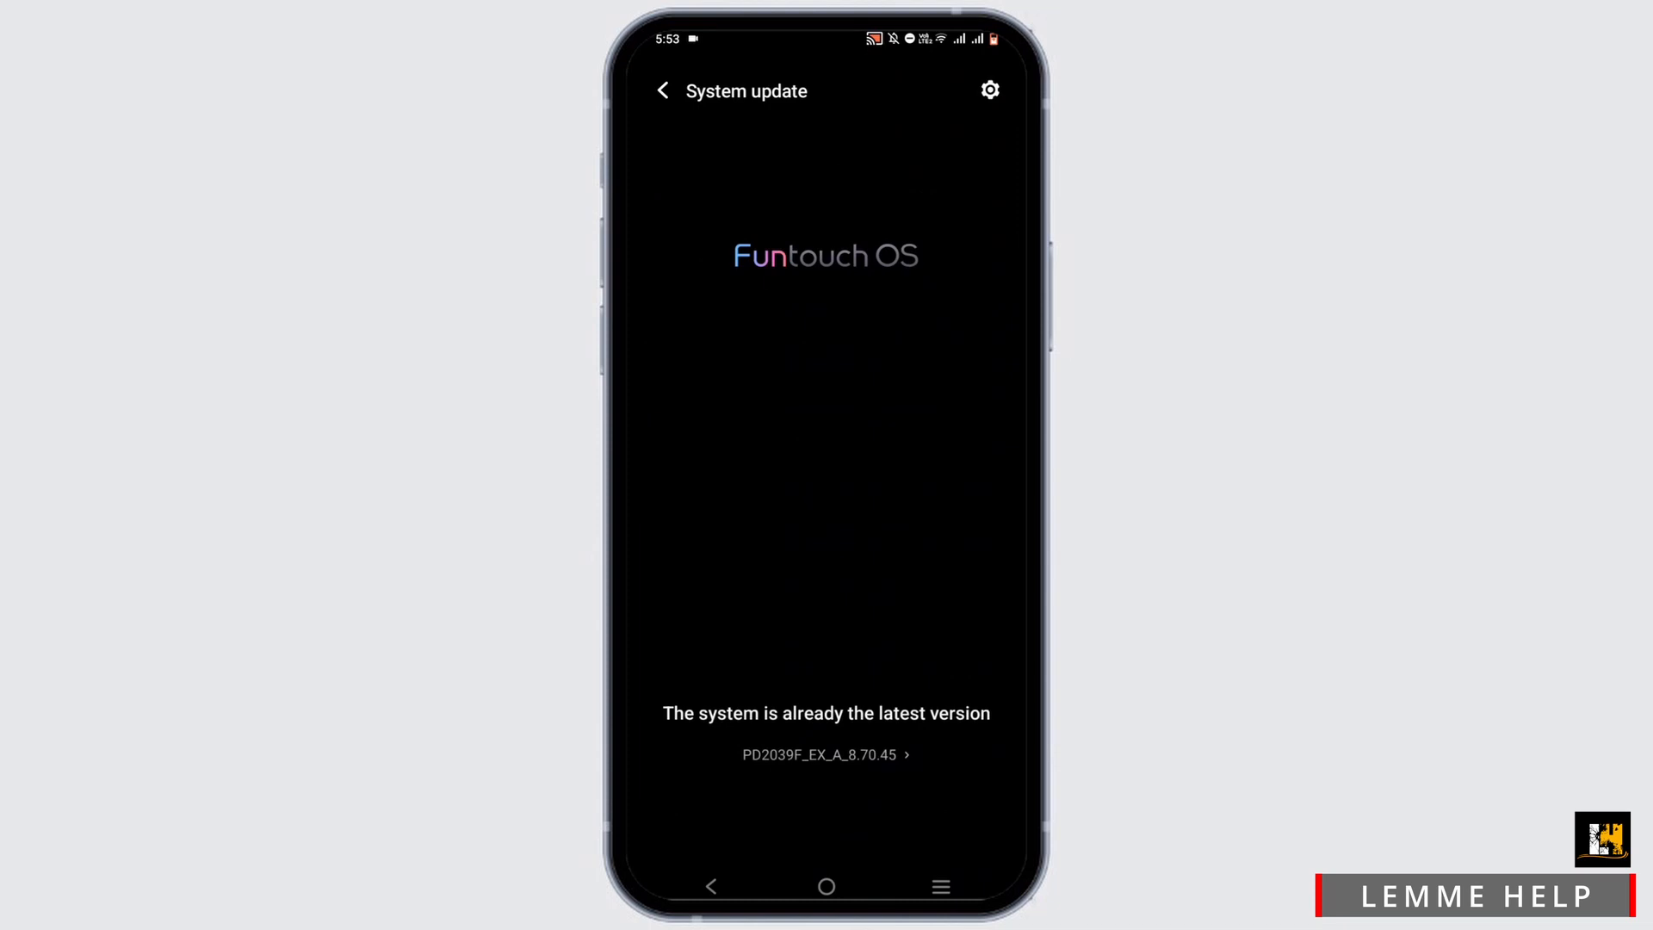